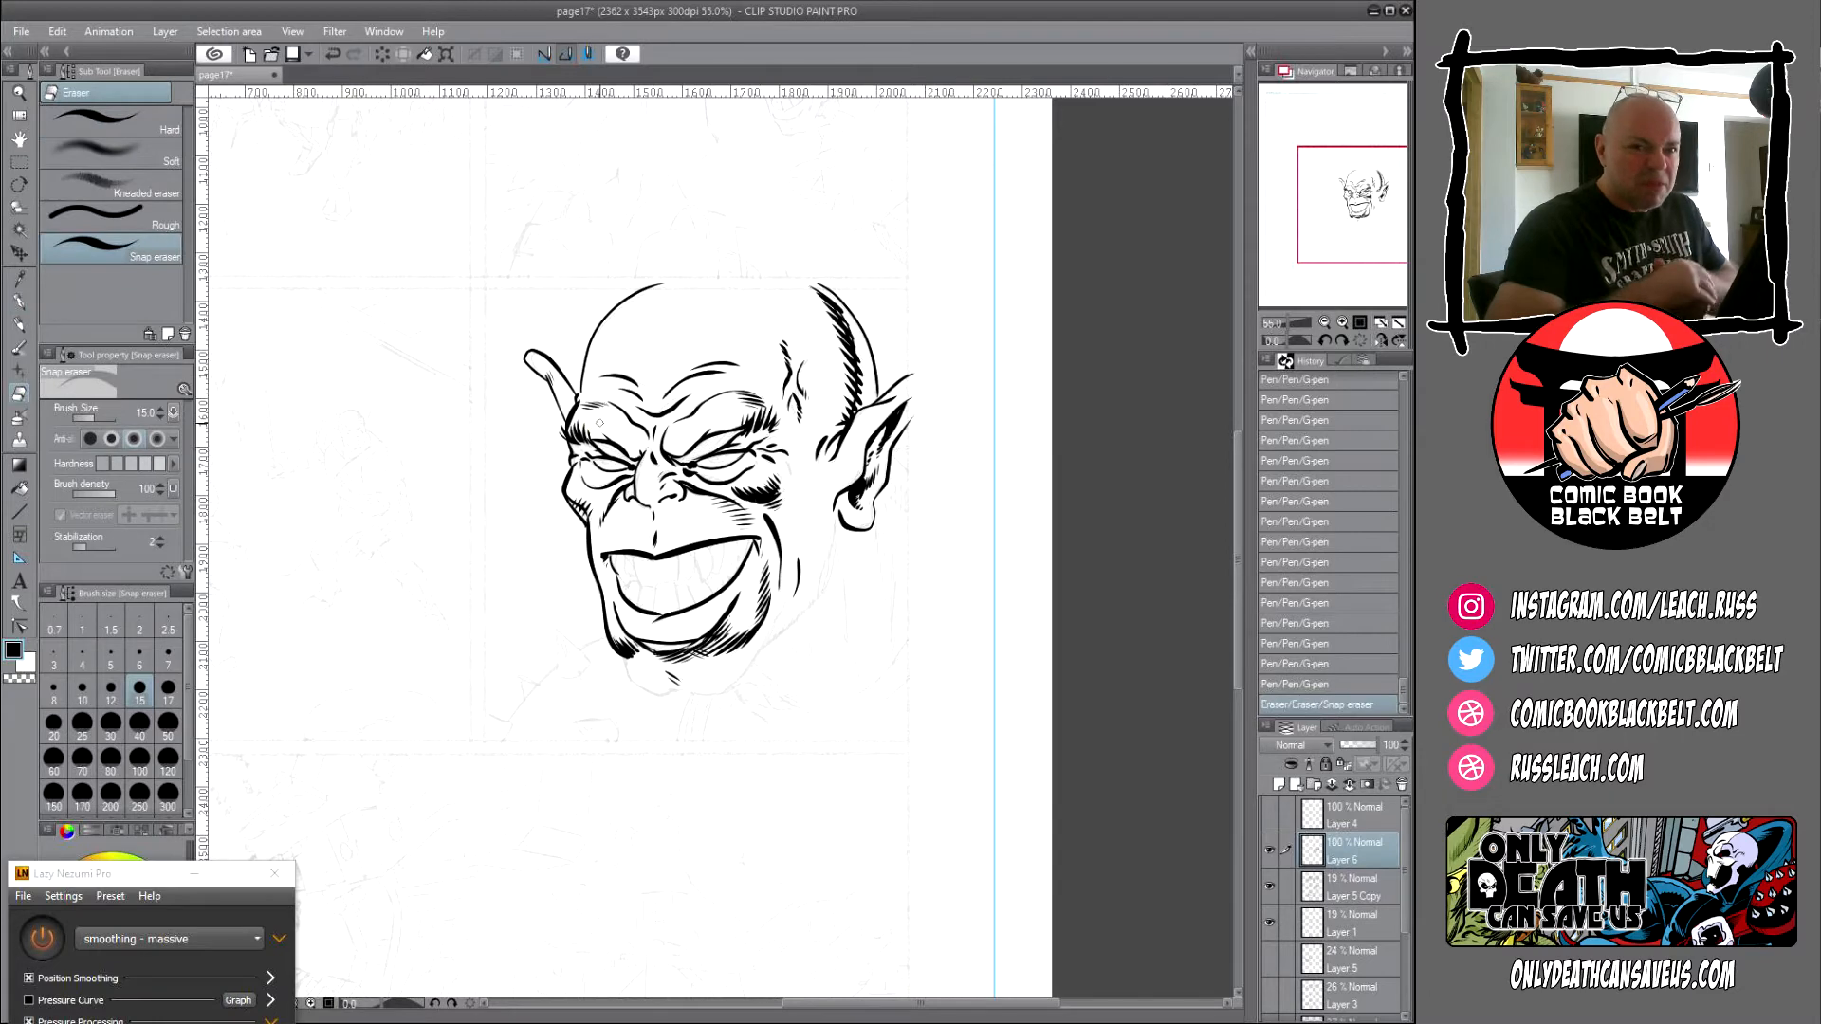
Switch back to the G-pen to ink the creature's eyes, grin, hatching and collar
{"action": "left_click", "coordinate": [19, 91]}
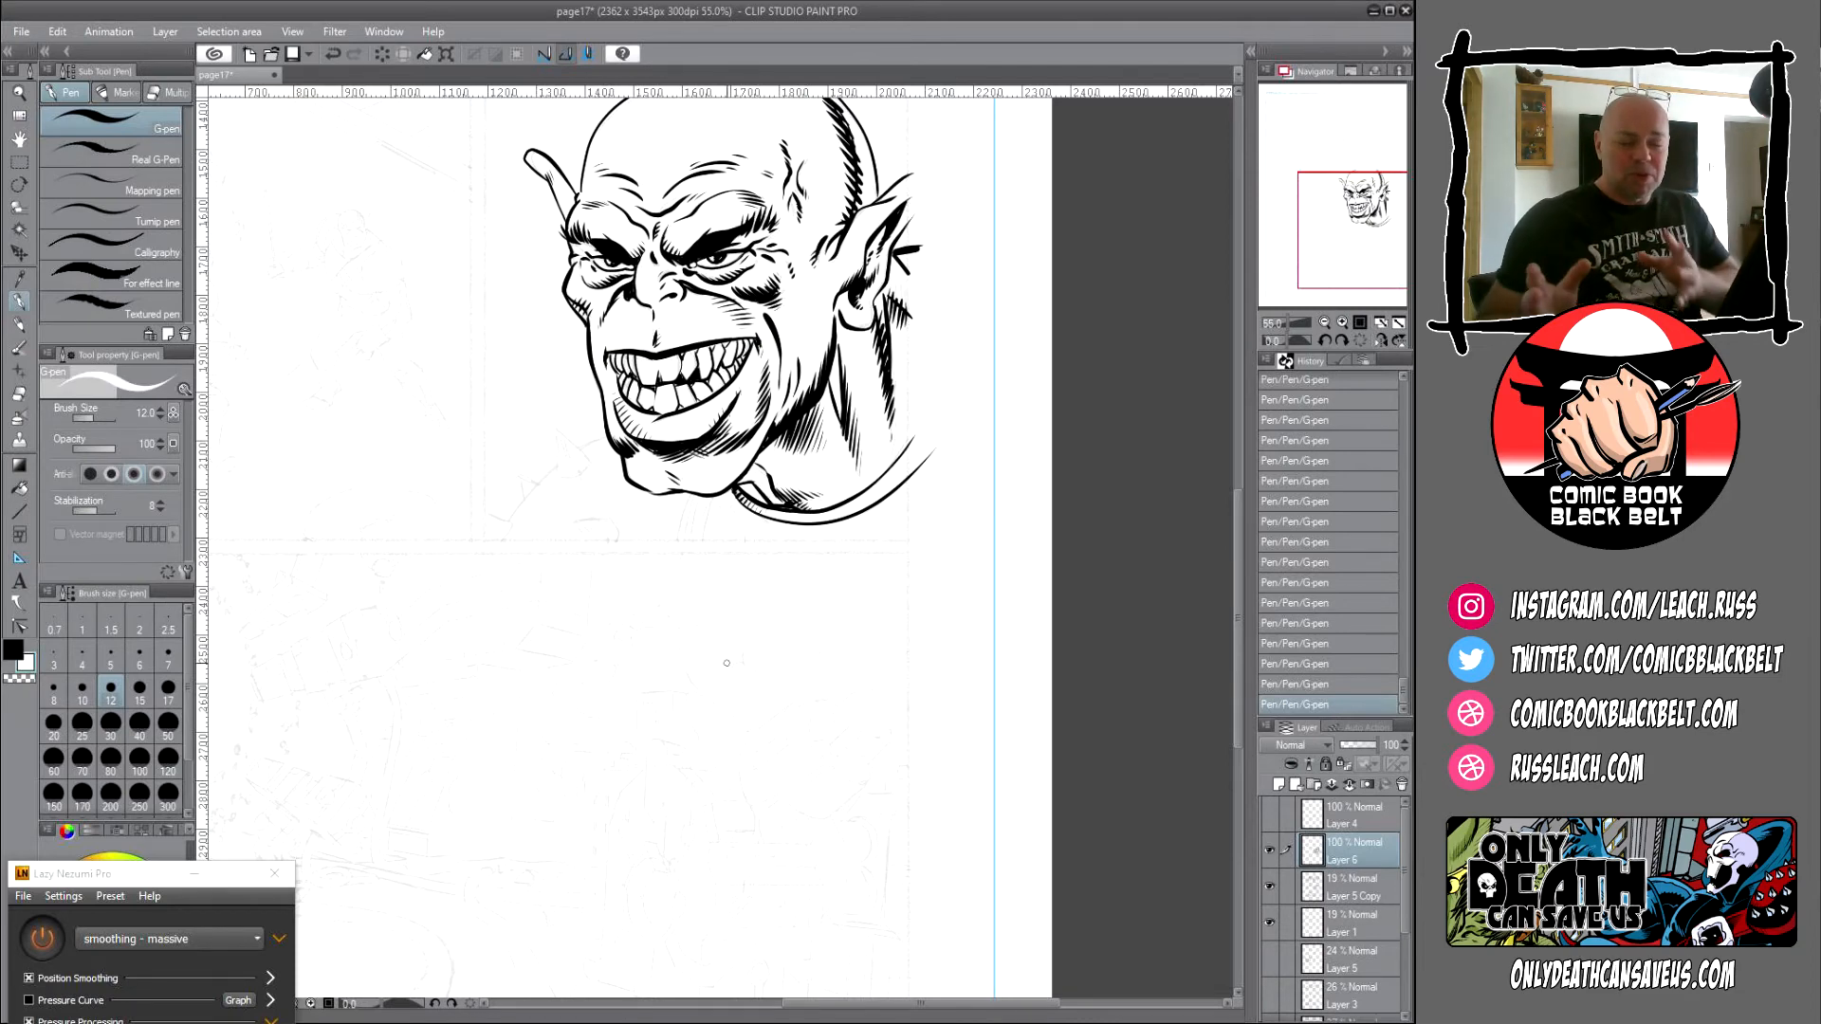
Ink the shoulder pad's curved edge, erase stray lines, then return to the G-pen
{"action": "left_click_drag", "start_coordinate": [546, 446], "coordinate": [610, 433]}
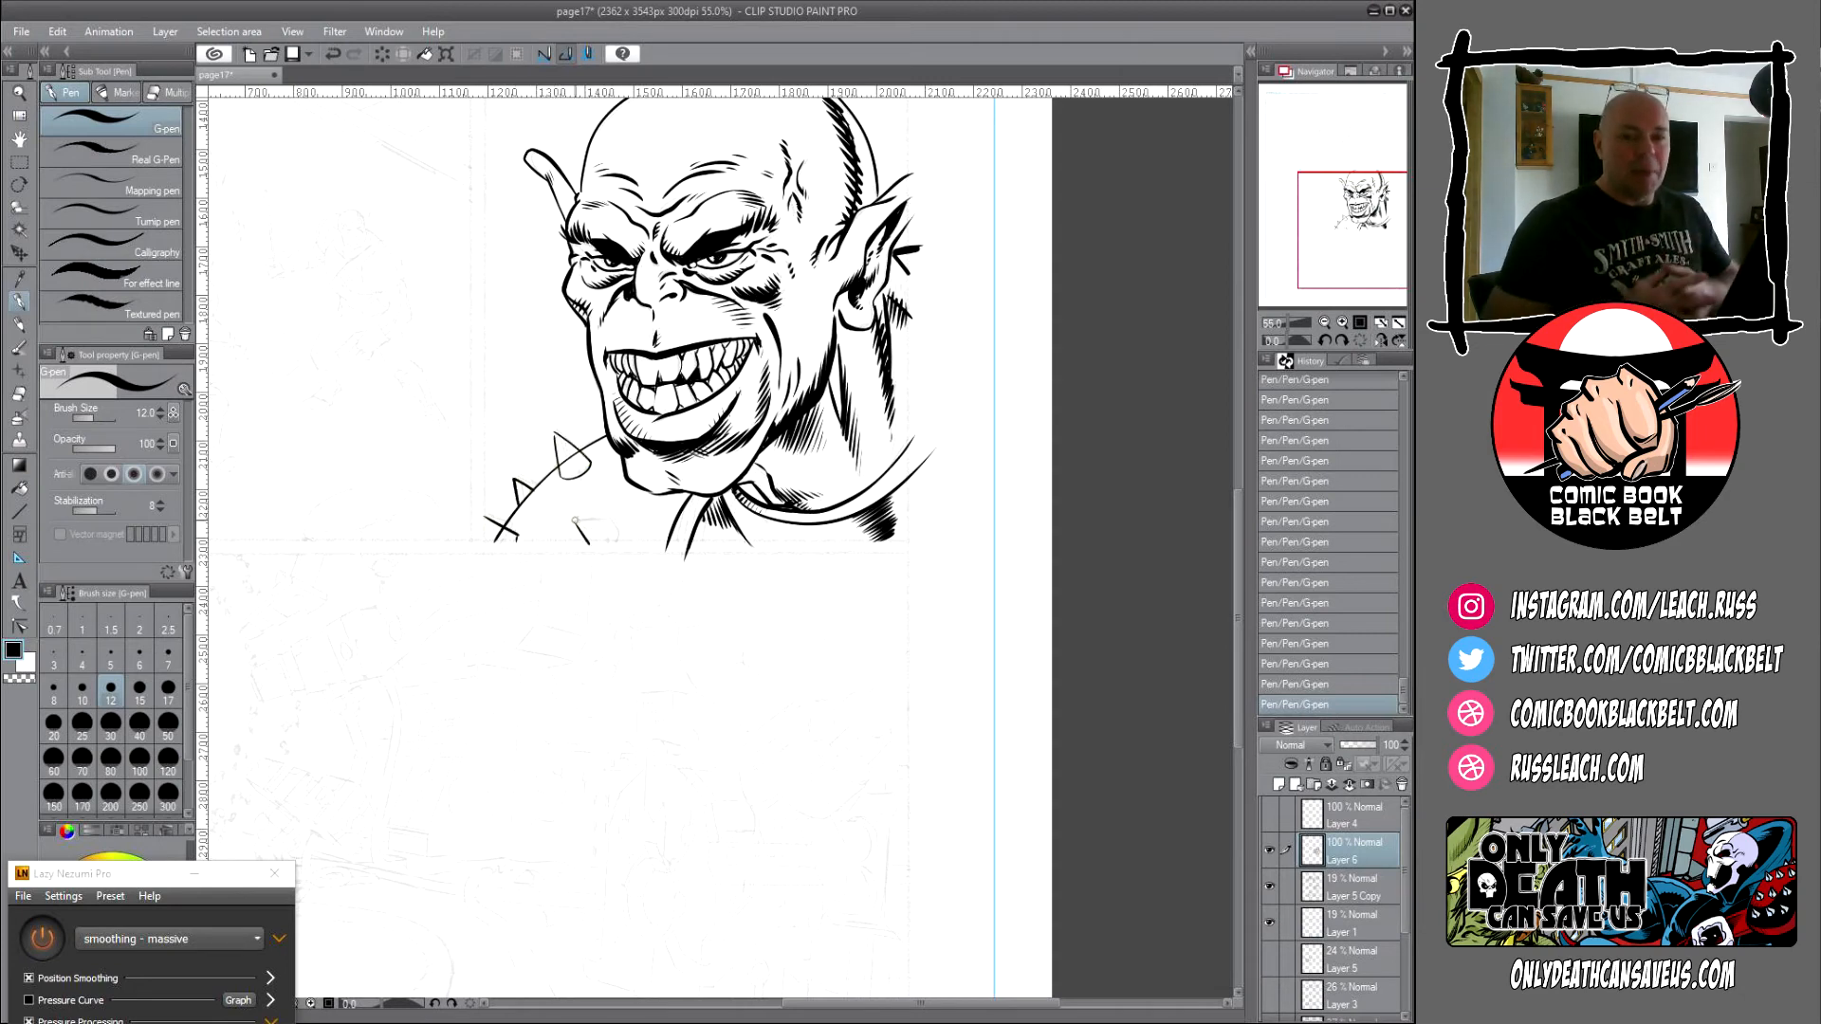
{"action": "left_click", "coordinate": [19, 381]}
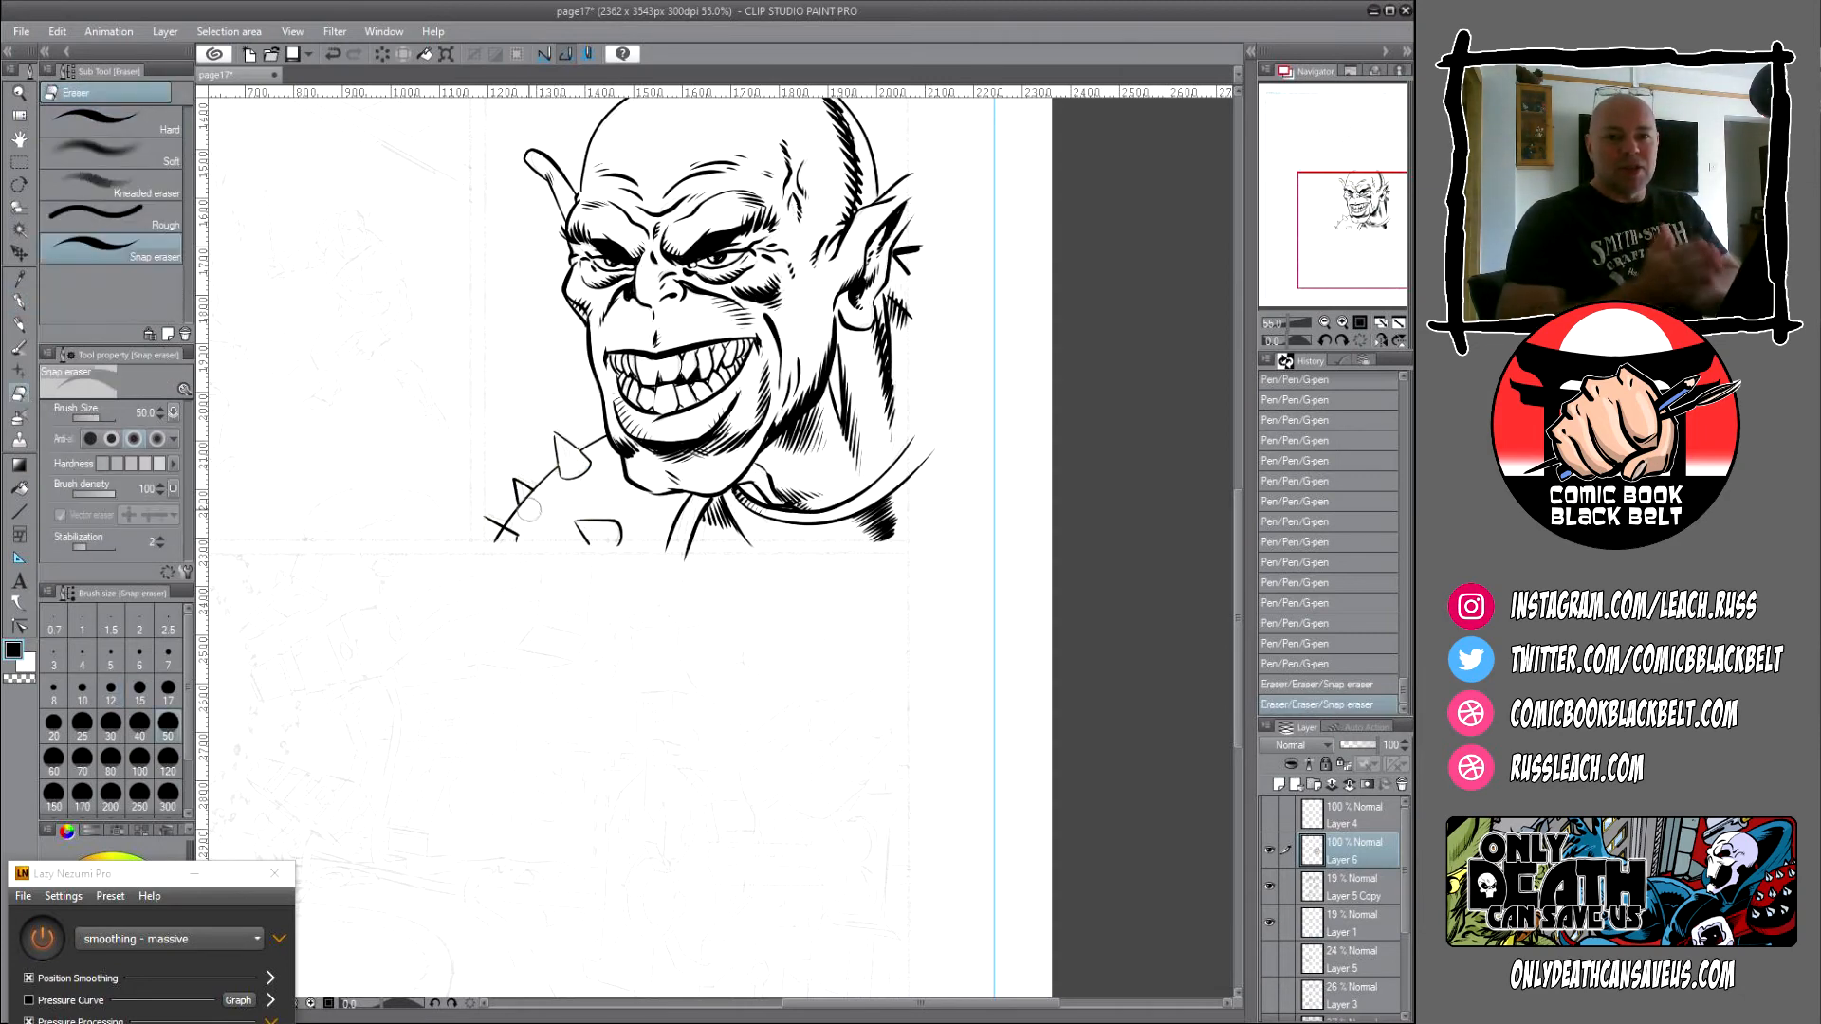
{"action": "left_click", "coordinate": [19, 91]}
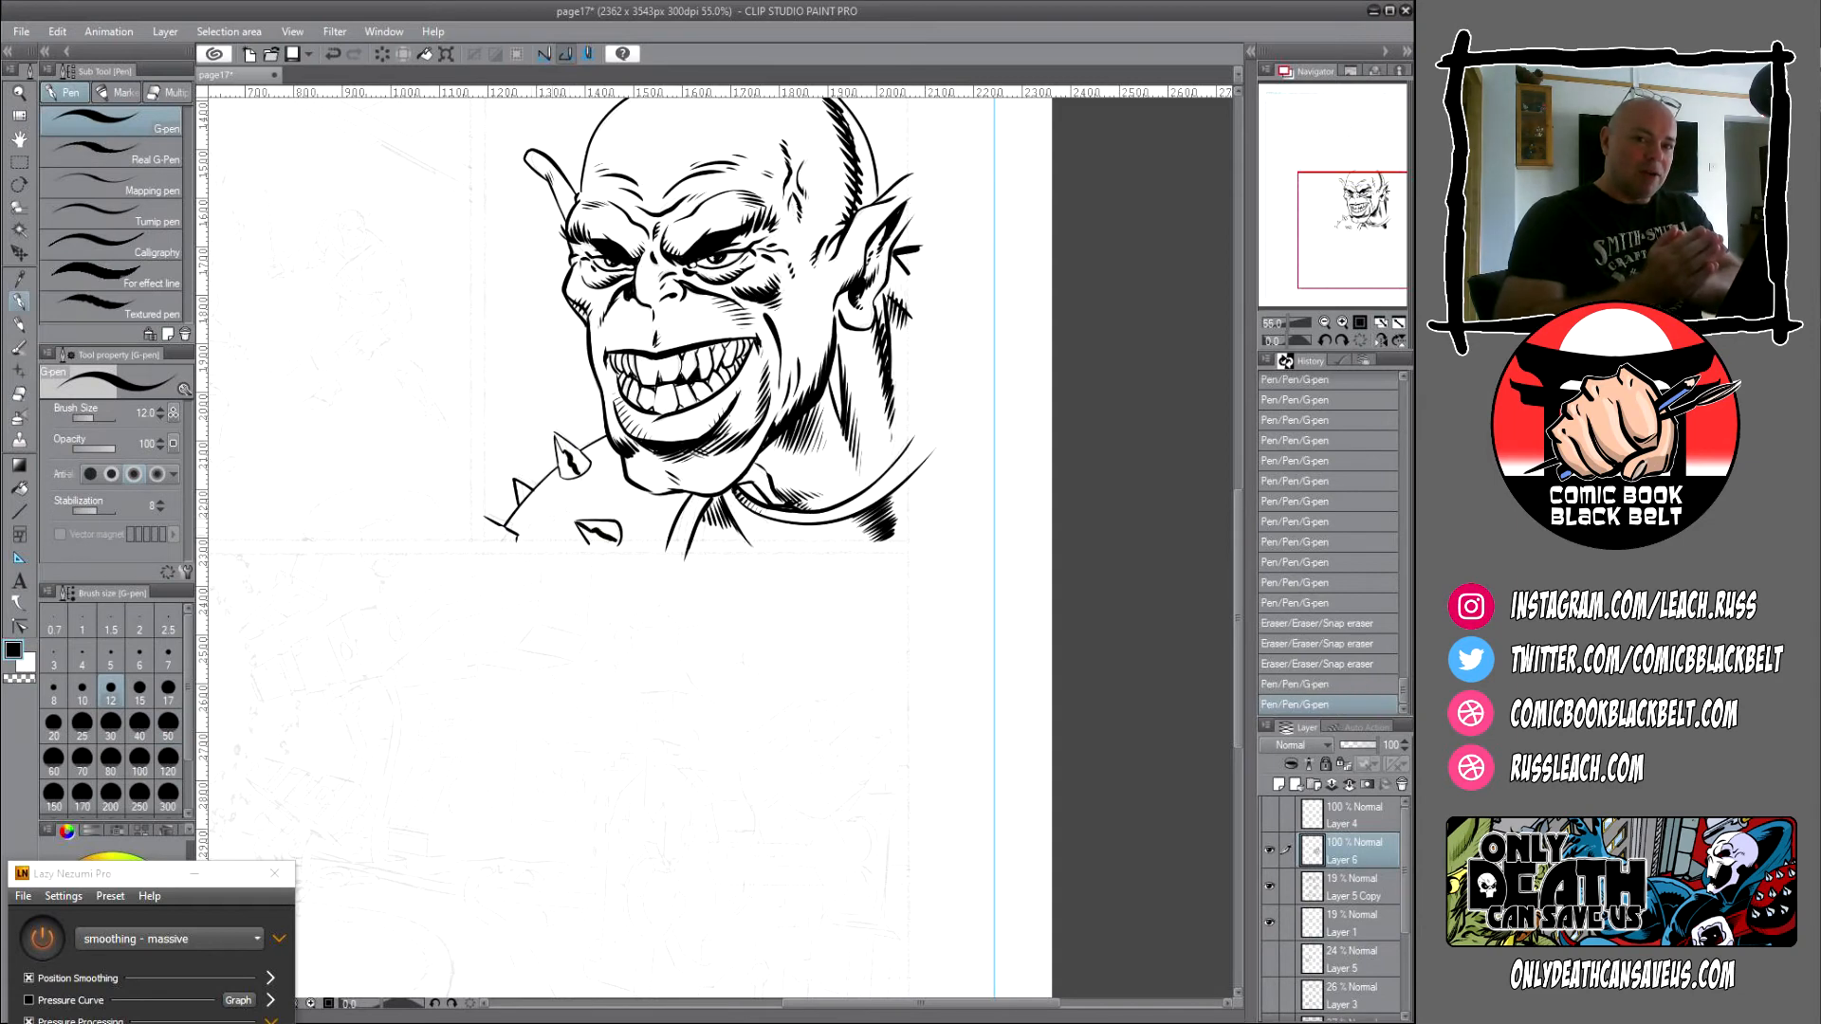